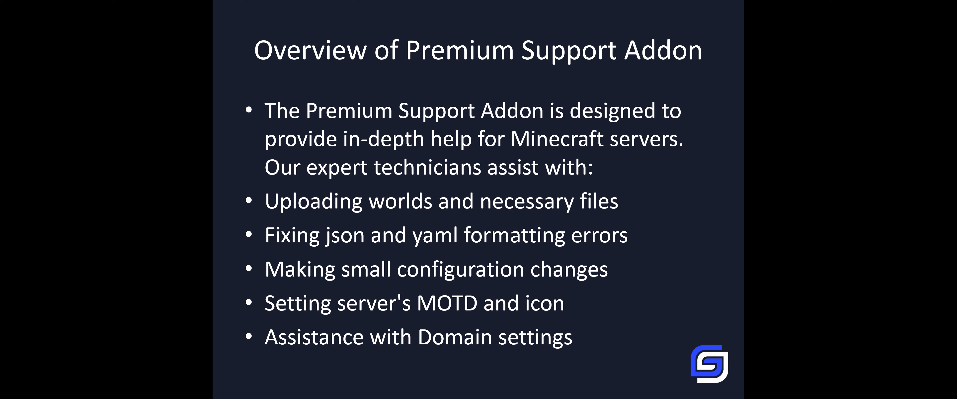
Advance from the Premium Support Addon overview through the Features slide to the Limits slide
key(Right)
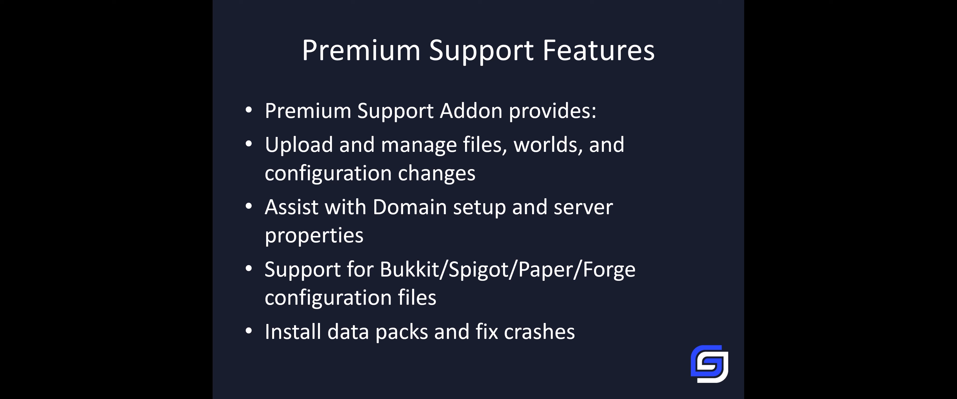
key(Right)
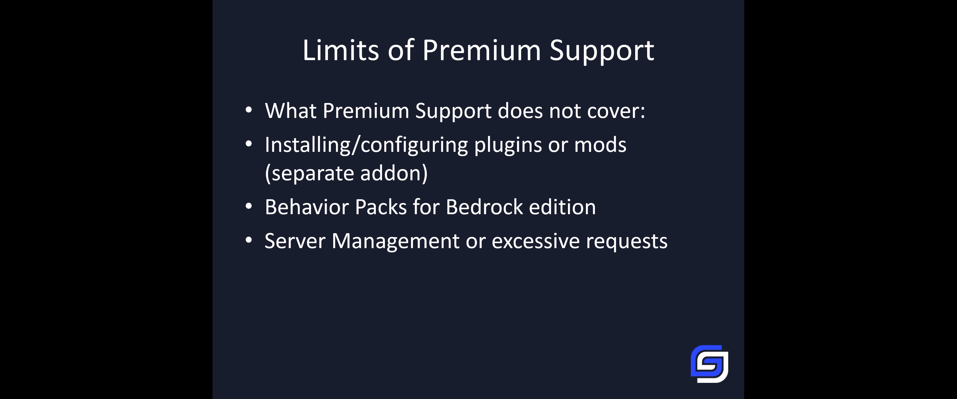